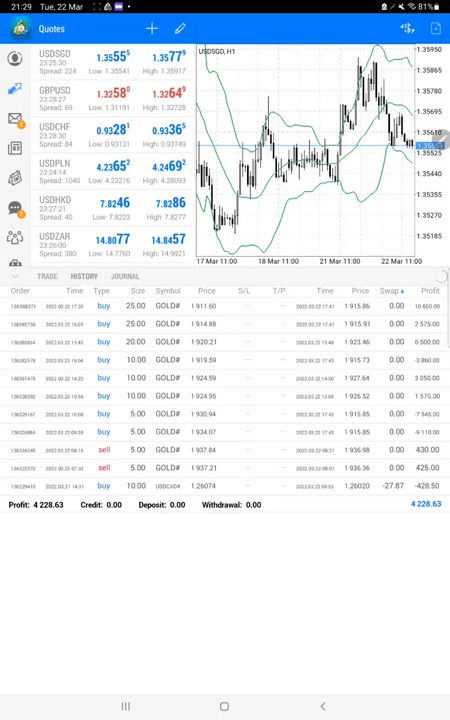
- Review the gold buy/sell trade history, then bring up the strategy report PDF with its rising balance curve
scroll("down", 3)
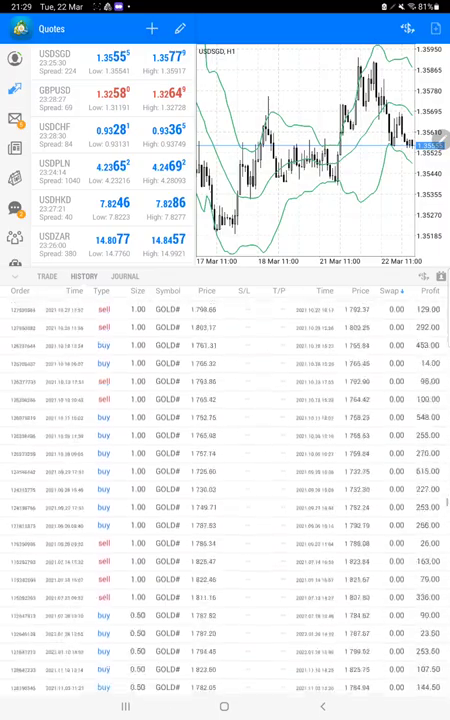
scroll("down", 3)
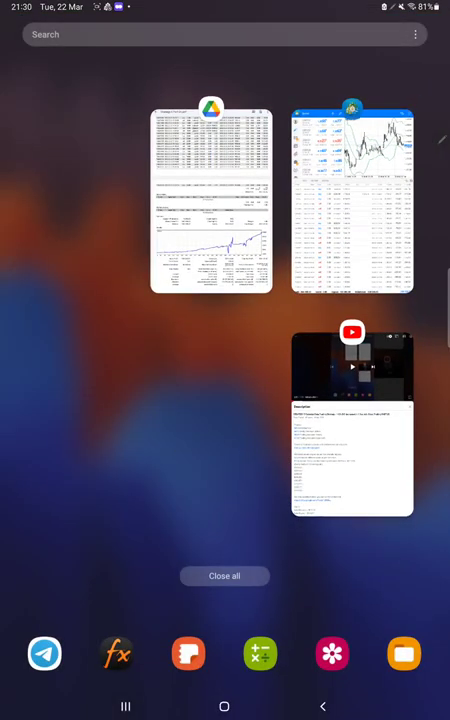
left_click(212, 200)
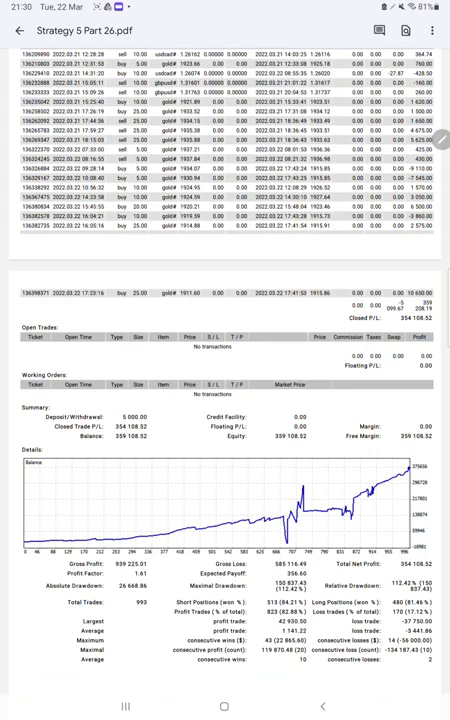